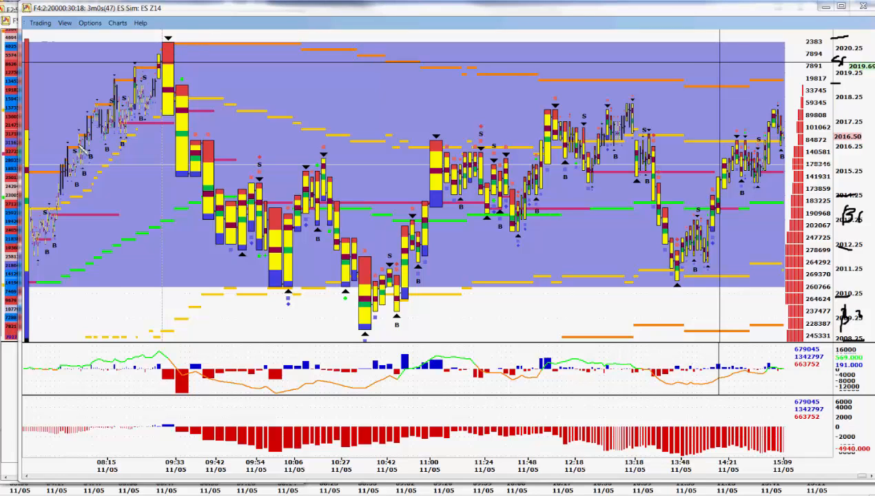
Handwrite the notes 'NFP - 235' and 'JC - 285', underlined, at the top of the ES chart.
{"action": "left_click_drag", "start_coordinate": [81, 148], "coordinate": [168, 40]}
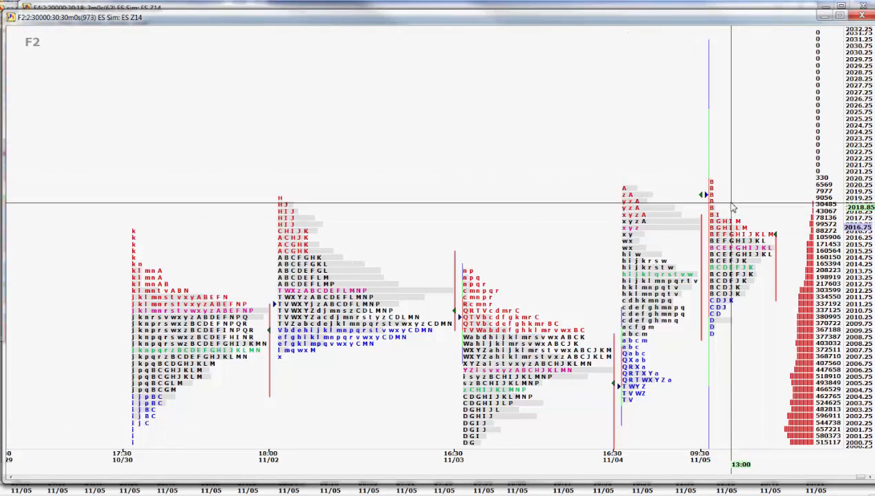
{"action": "mouse_move", "coordinate": [719, 198]}
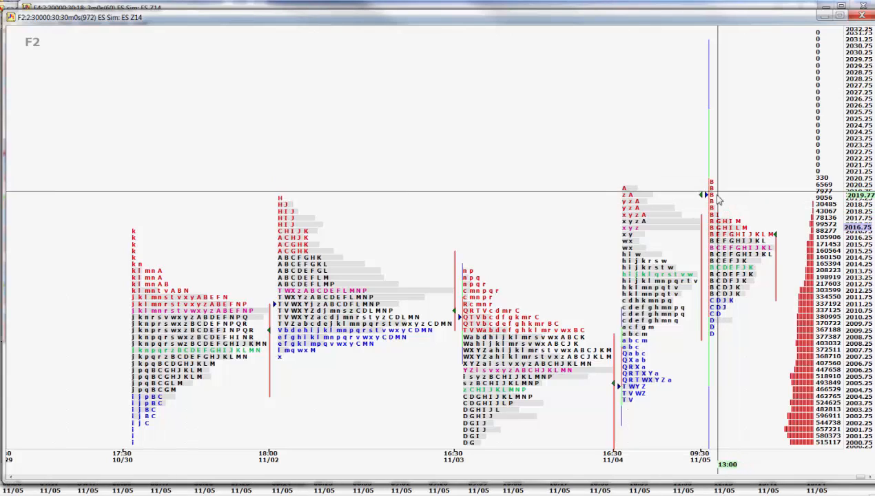
{"action": "mouse_move", "coordinate": [797, 284]}
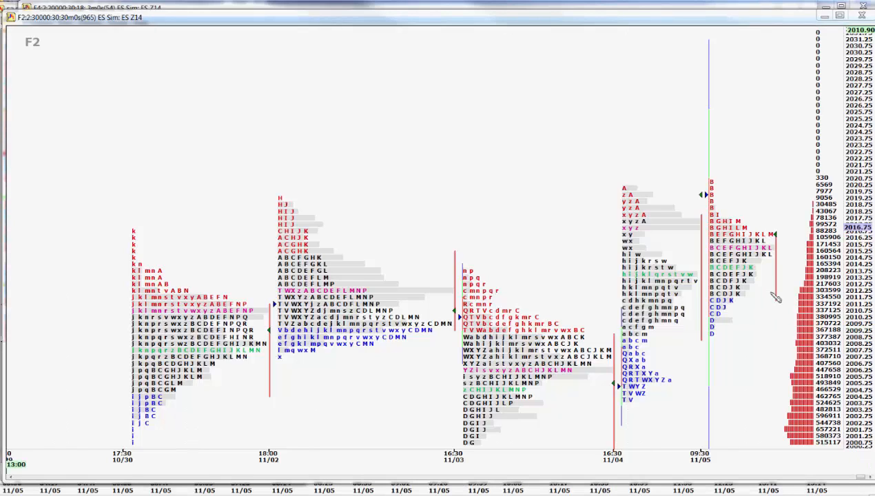
{"action": "mouse_move", "coordinate": [752, 309]}
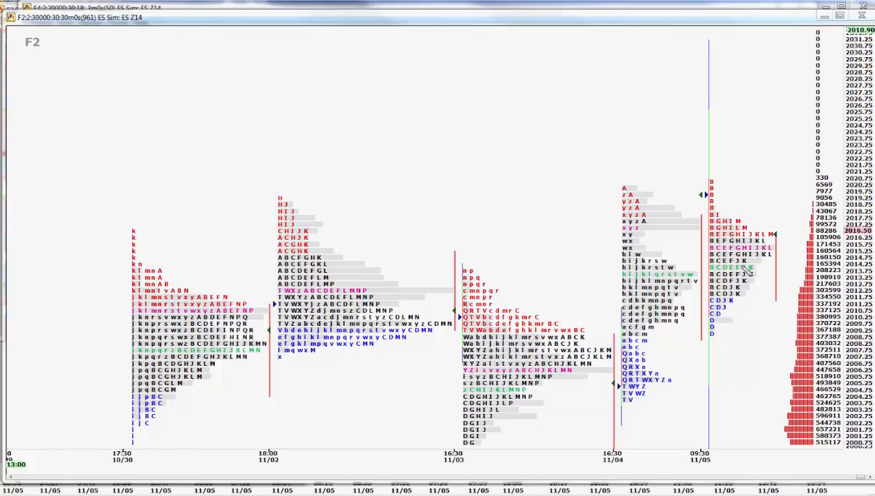
{"action": "mouse_move", "coordinate": [737, 227]}
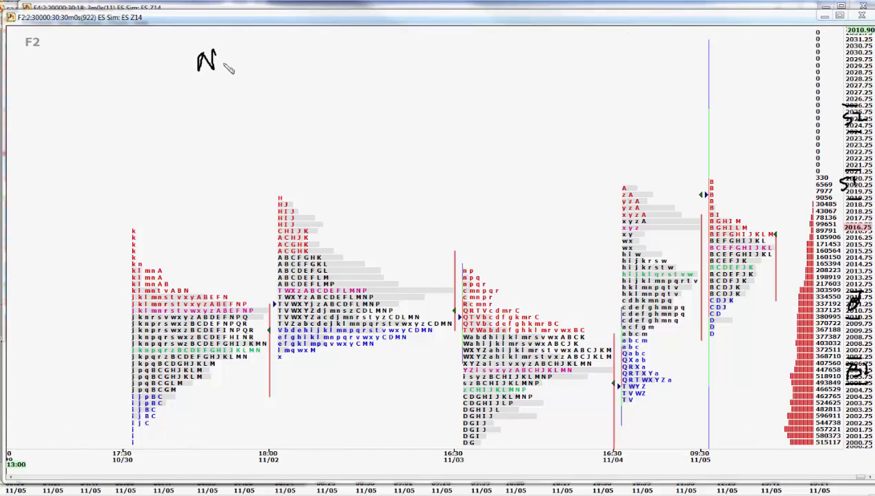
{"action": "left_click_drag", "start_coordinate": [220, 52], "coordinate": [230, 69]}
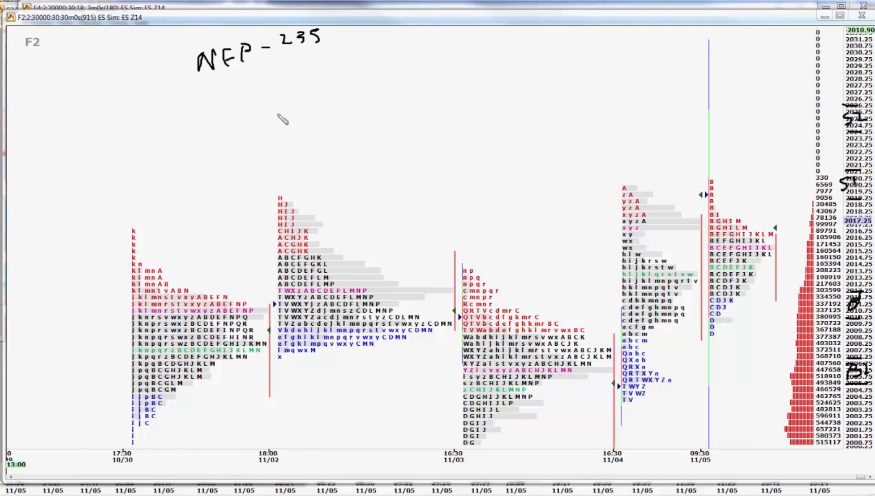
{"action": "mouse_move", "coordinate": [213, 113]}
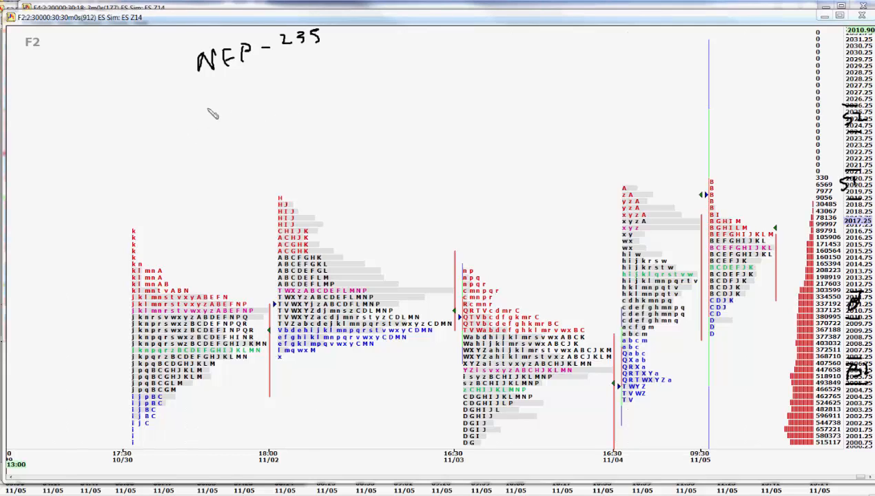
{"action": "mouse_move", "coordinate": [219, 94]}
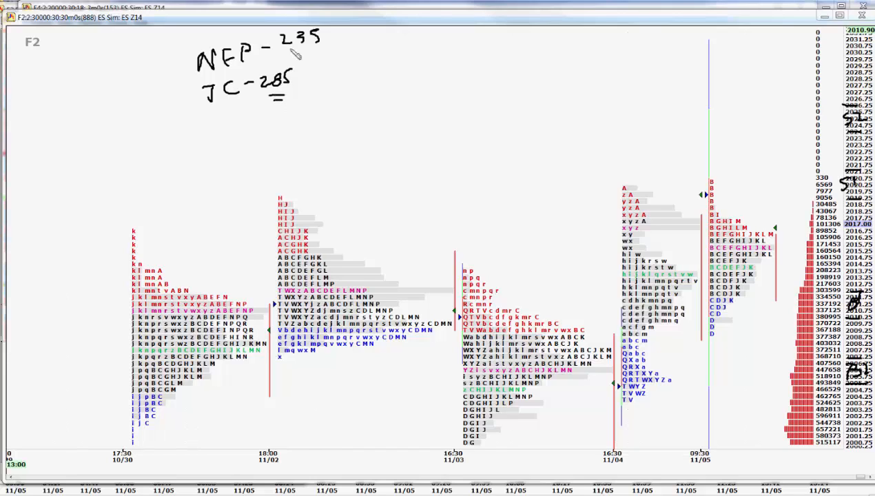
{"action": "mouse_move", "coordinate": [270, 74]}
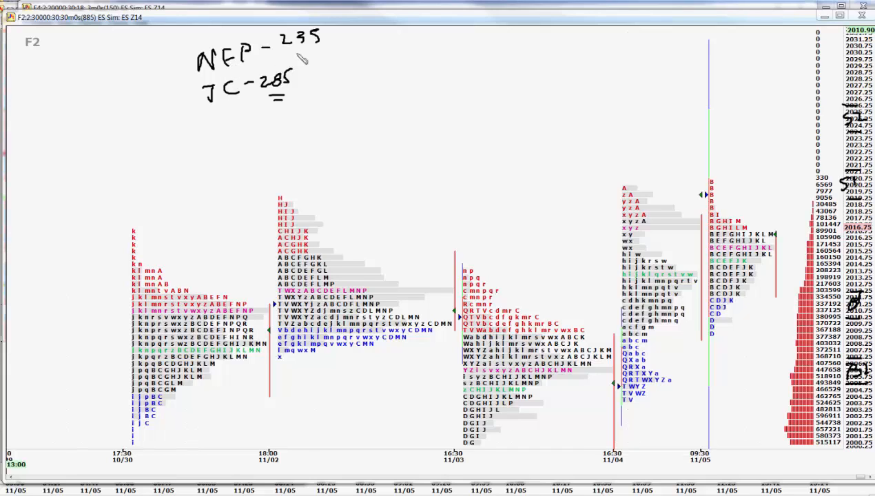
{"action": "mouse_move", "coordinate": [545, 151]}
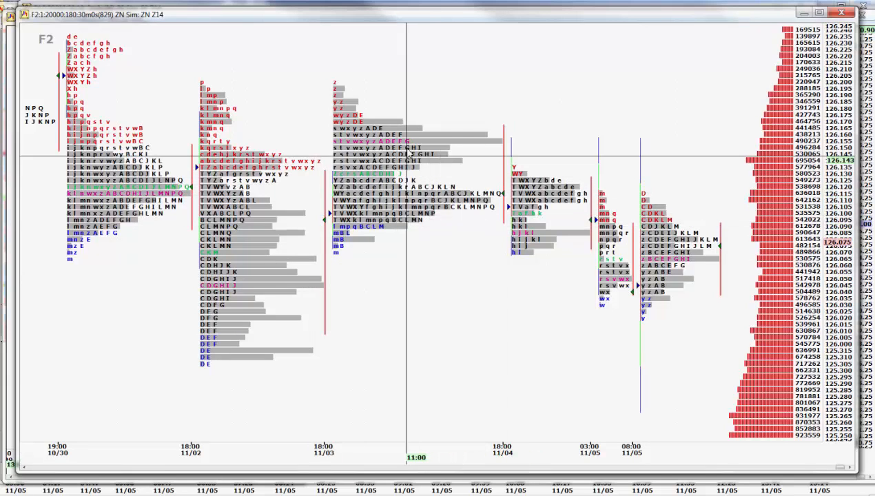
{"action": "mouse_move", "coordinate": [442, 155]}
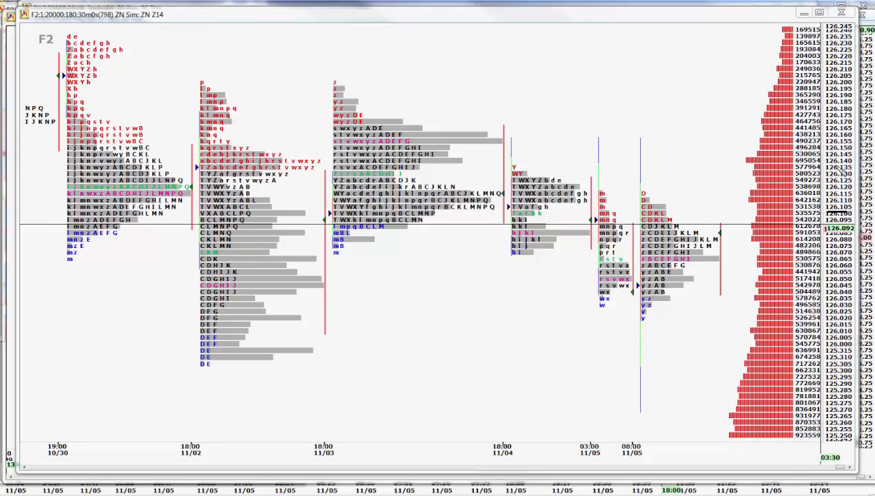
{"action": "mouse_move", "coordinate": [854, 171]}
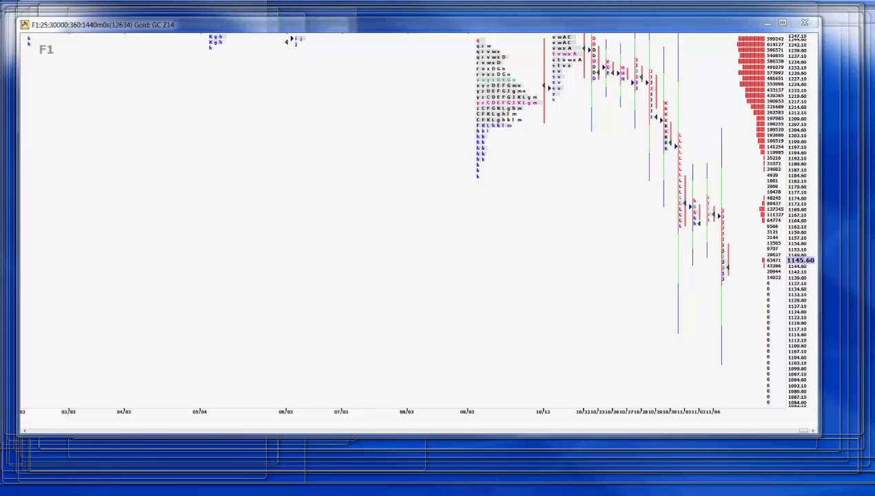
Switch to the long-range daily profile chart for Gold GC Z14.
{"action": "left_click", "coordinate": [804, 22]}
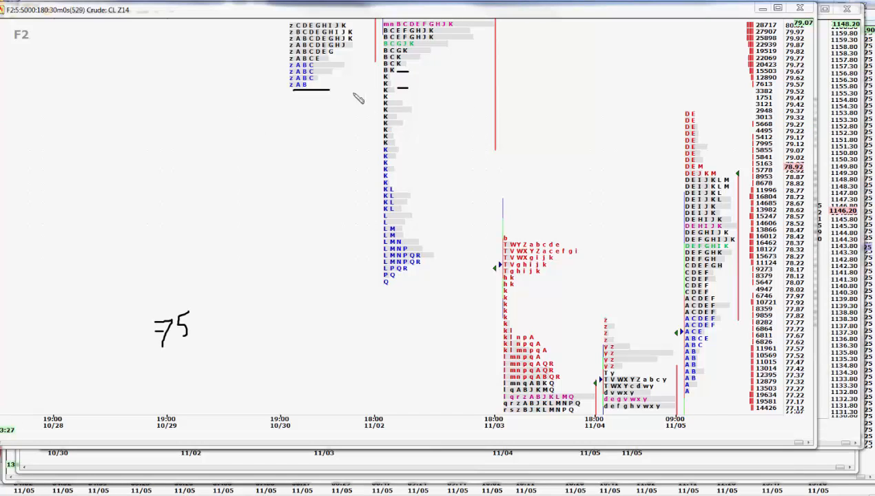
{"action": "mouse_move", "coordinate": [400, 77]}
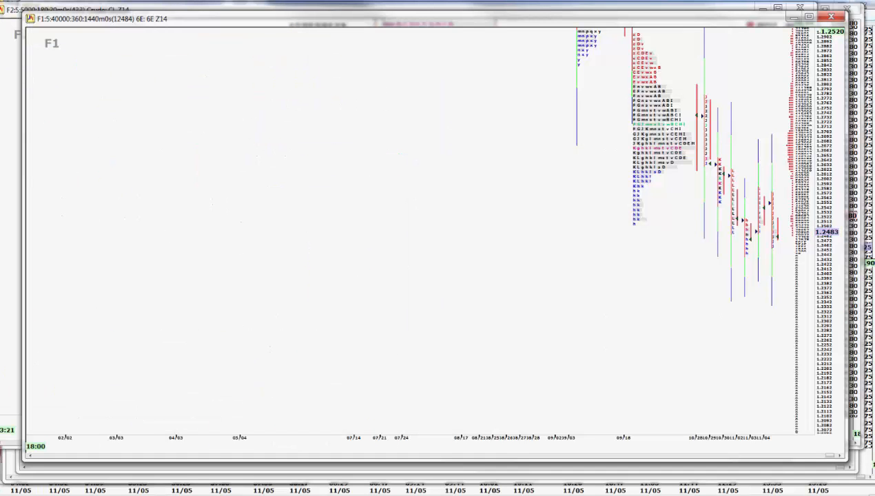
{"action": "mouse_move", "coordinate": [611, 180]}
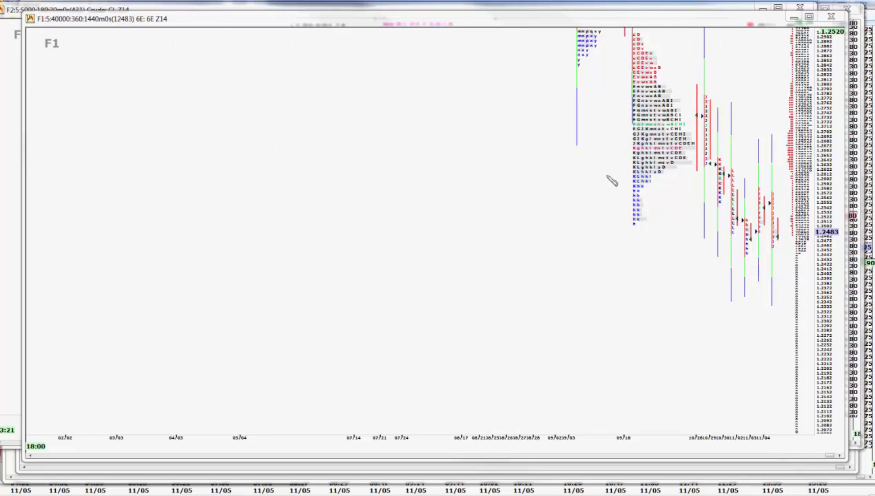
{"action": "mouse_move", "coordinate": [473, 196]}
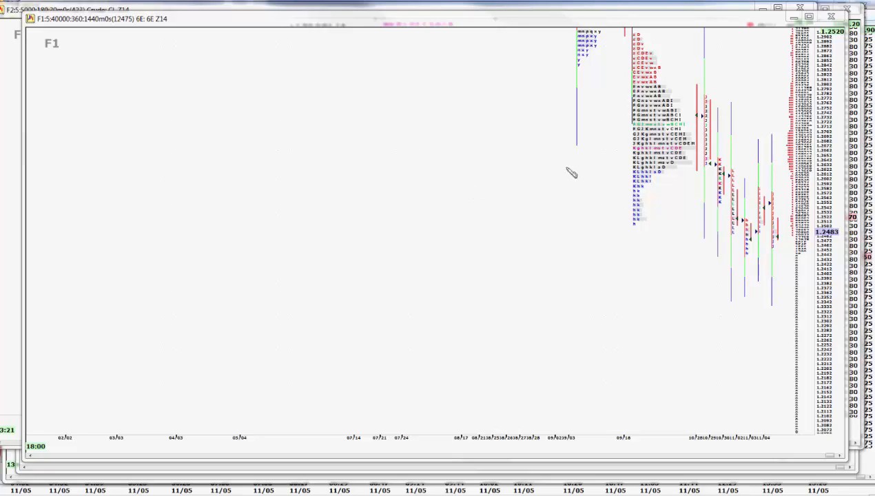
{"action": "mouse_move", "coordinate": [603, 171]}
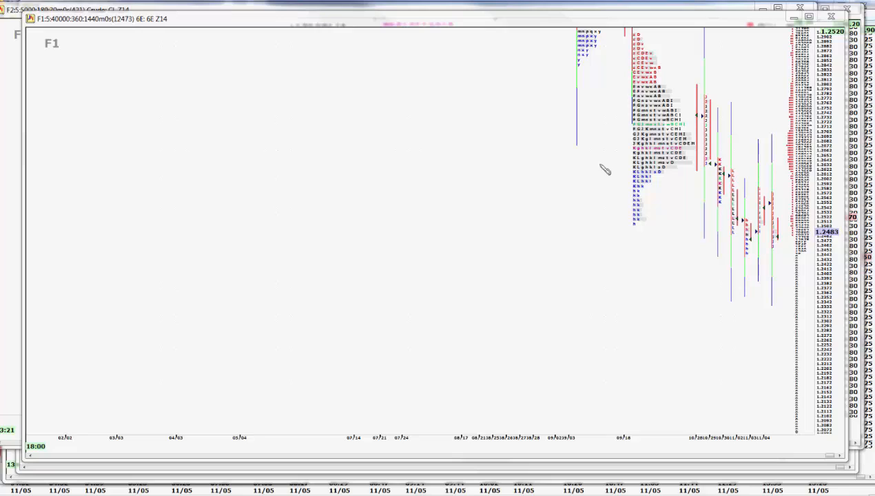
{"action": "mouse_move", "coordinate": [714, 173]}
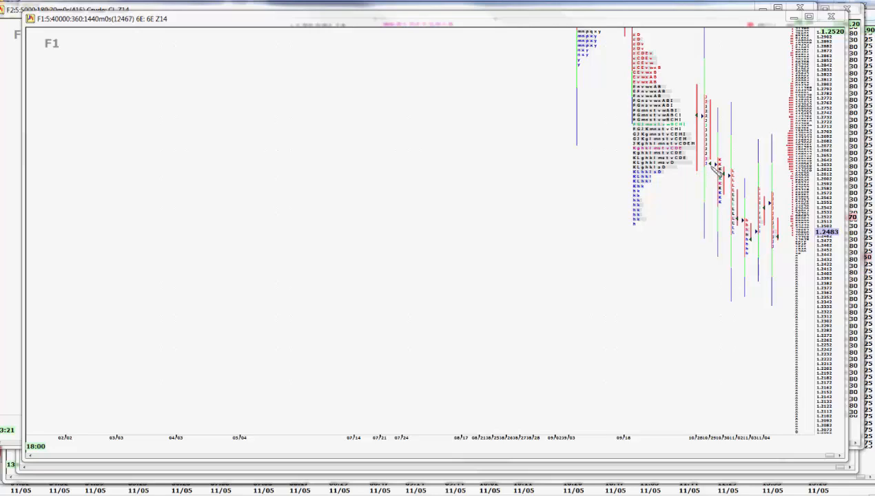
{"action": "mouse_move", "coordinate": [718, 170]}
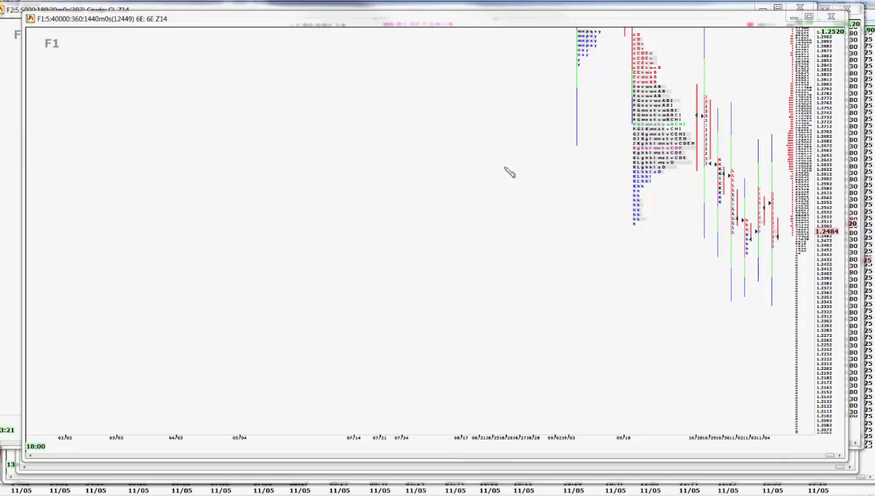
{"action": "mouse_move", "coordinate": [499, 142]}
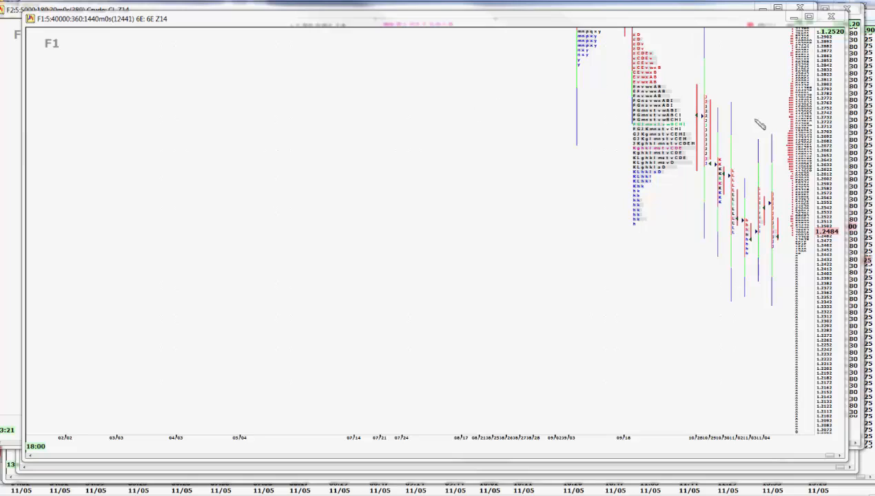
{"action": "mouse_move", "coordinate": [796, 231]}
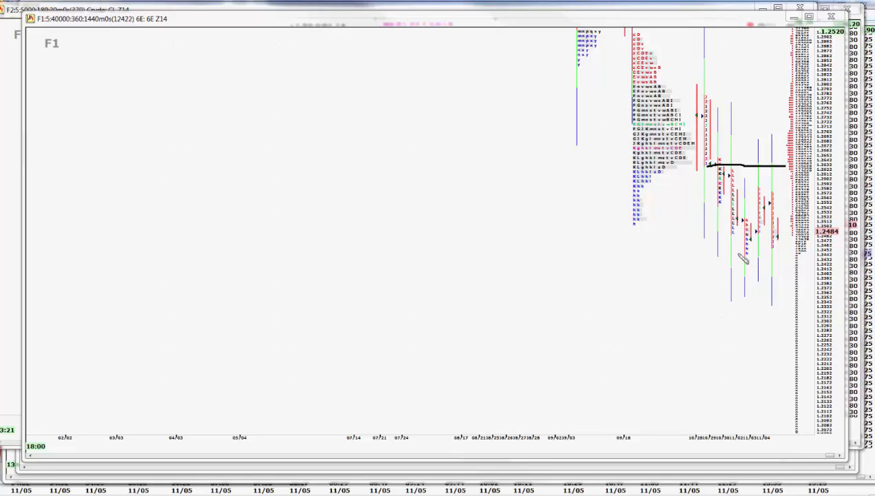
{"action": "mouse_move", "coordinate": [750, 186]}
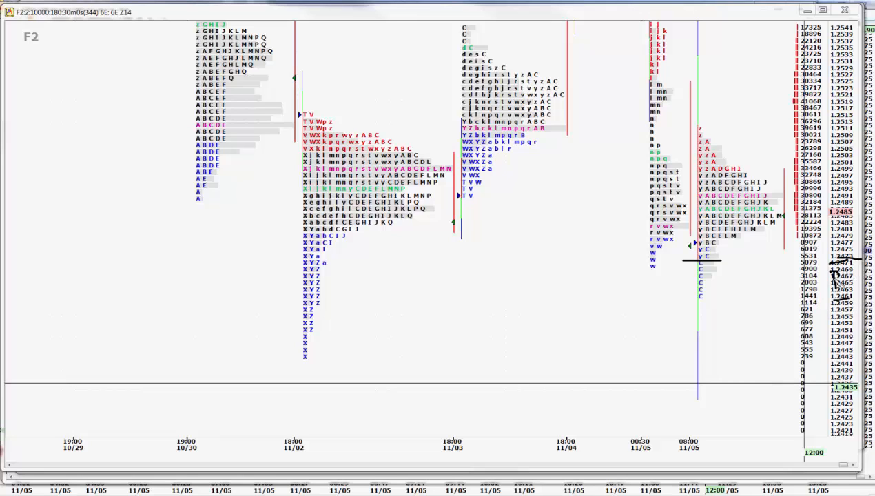
{"action": "mouse_move", "coordinate": [826, 392]}
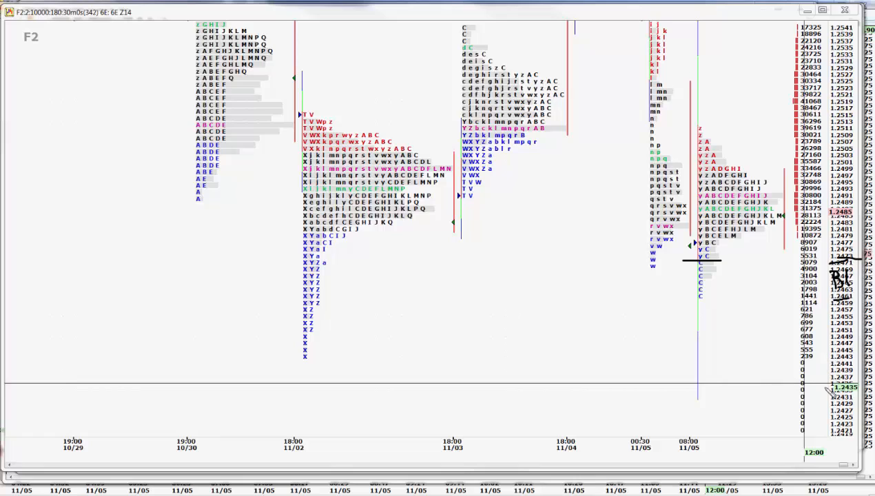